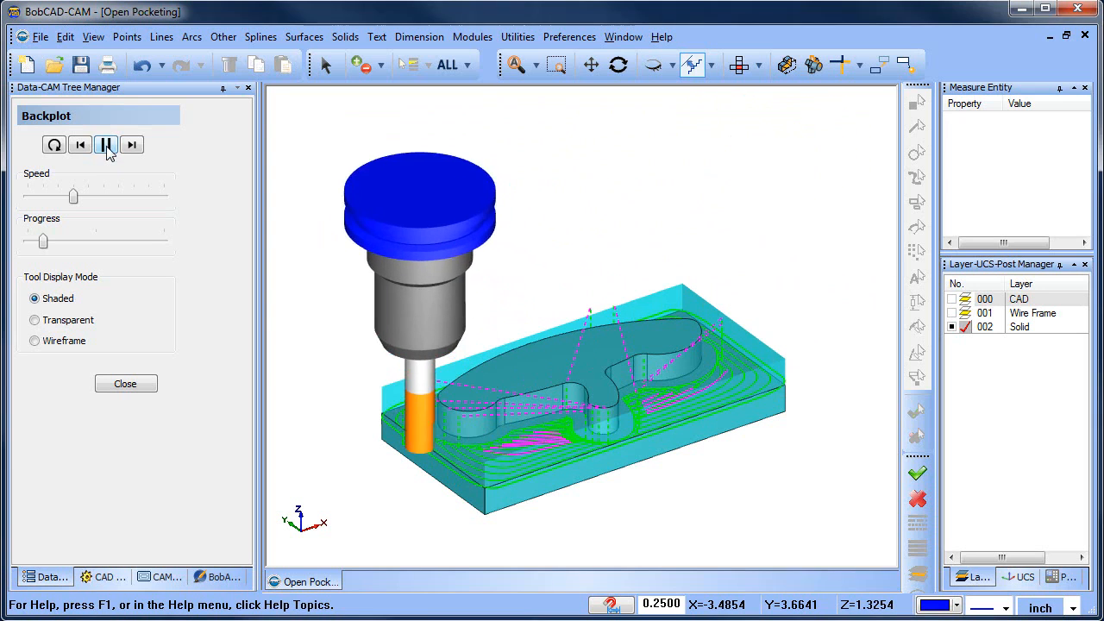
Close the Backplot simulation and select the Open Pocket feature in the CAM Tree
click(125, 383)
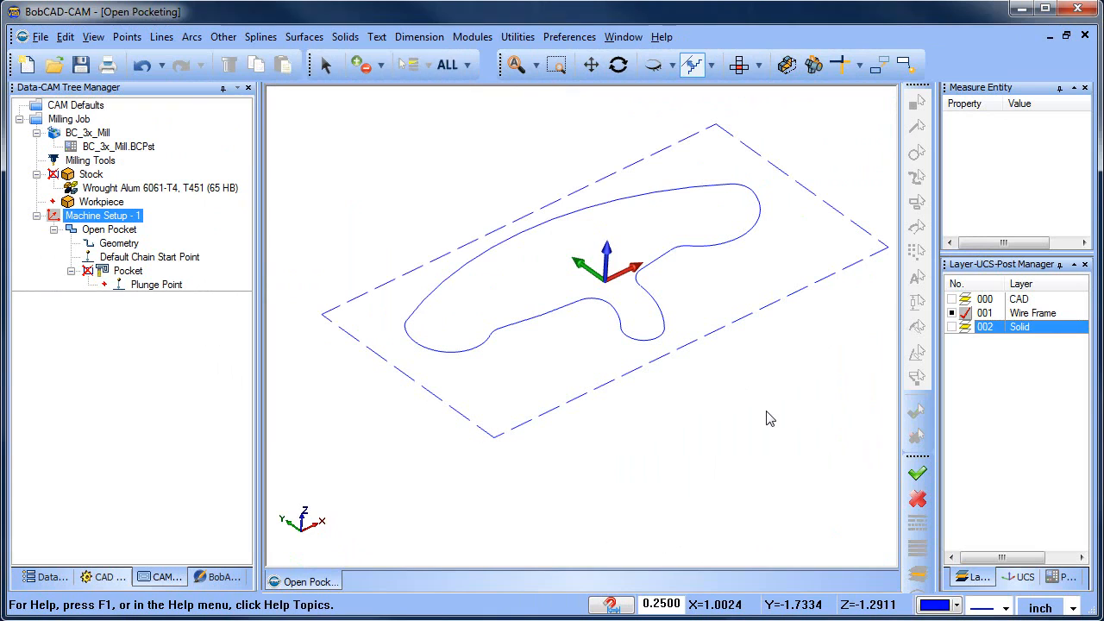
mouse_move(748, 131)
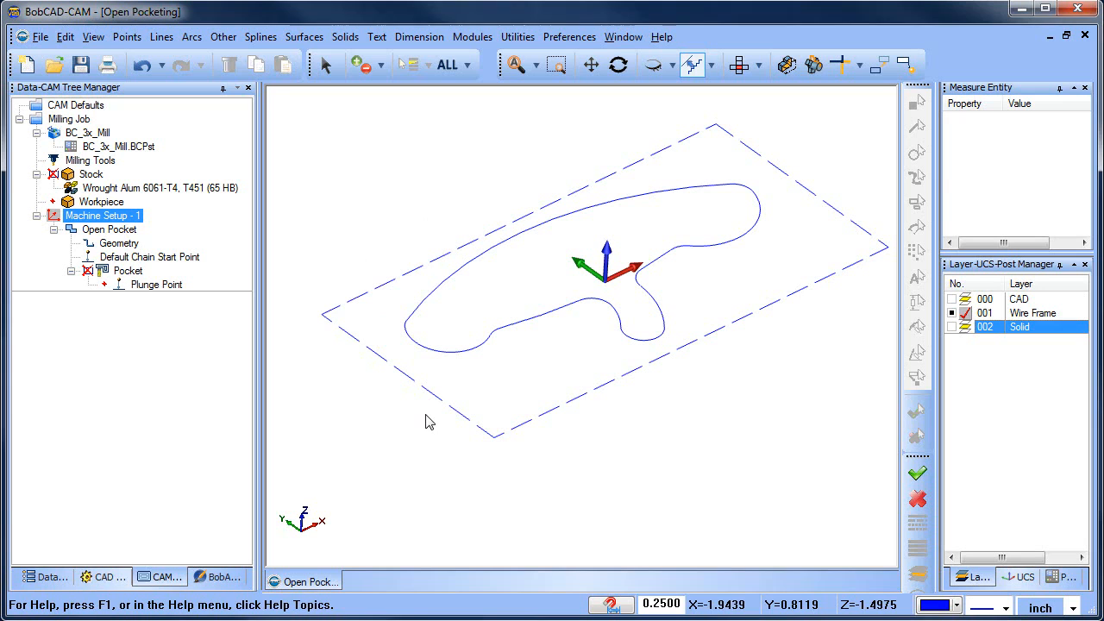
click(111, 227)
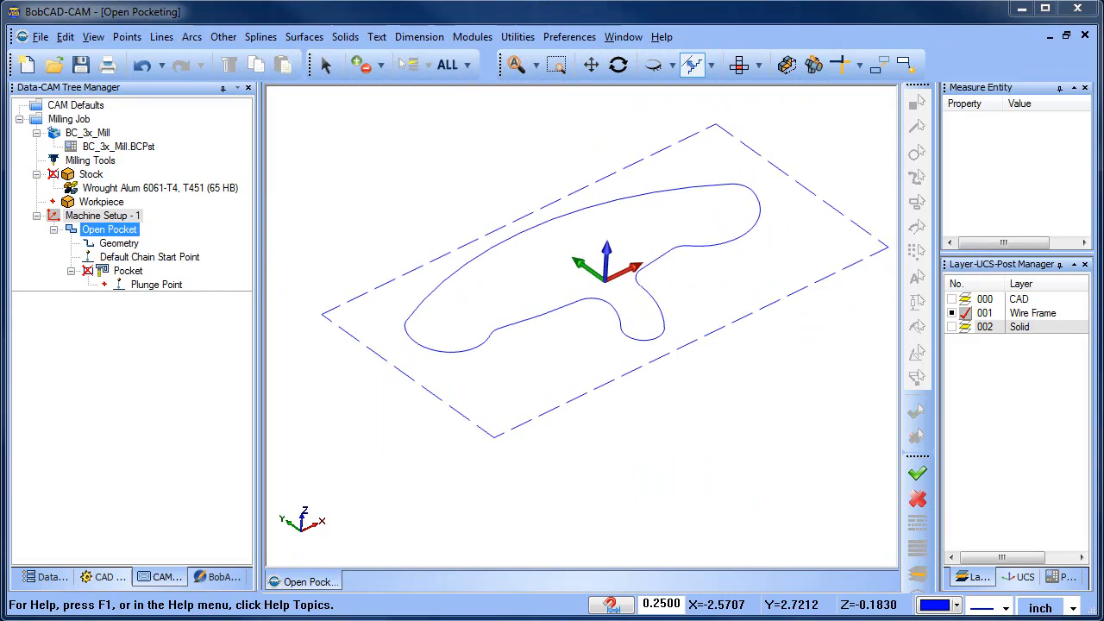